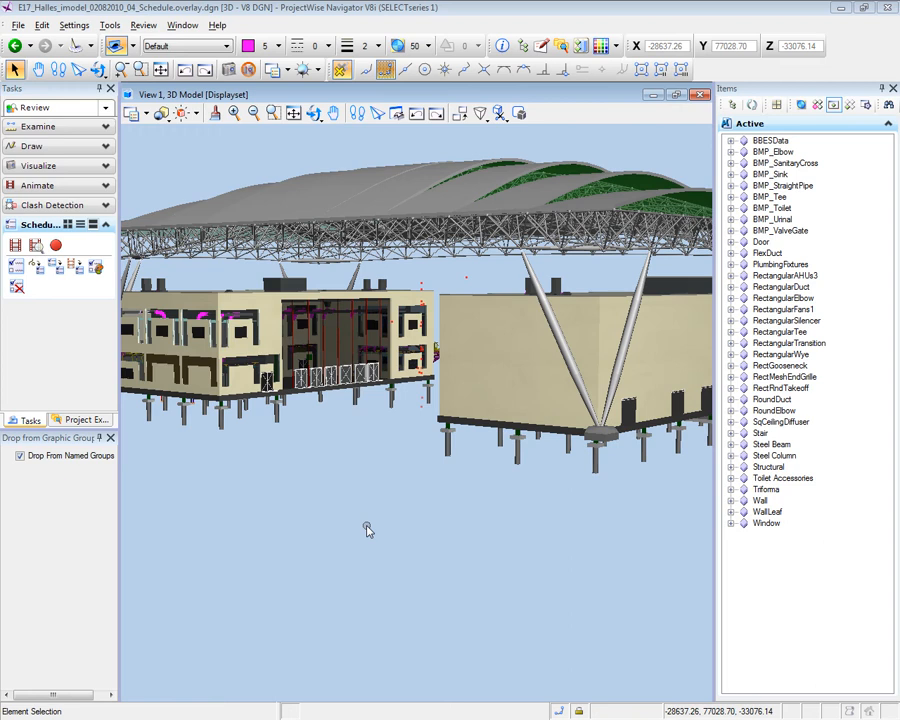
pyautogui.moveTo(488, 463)
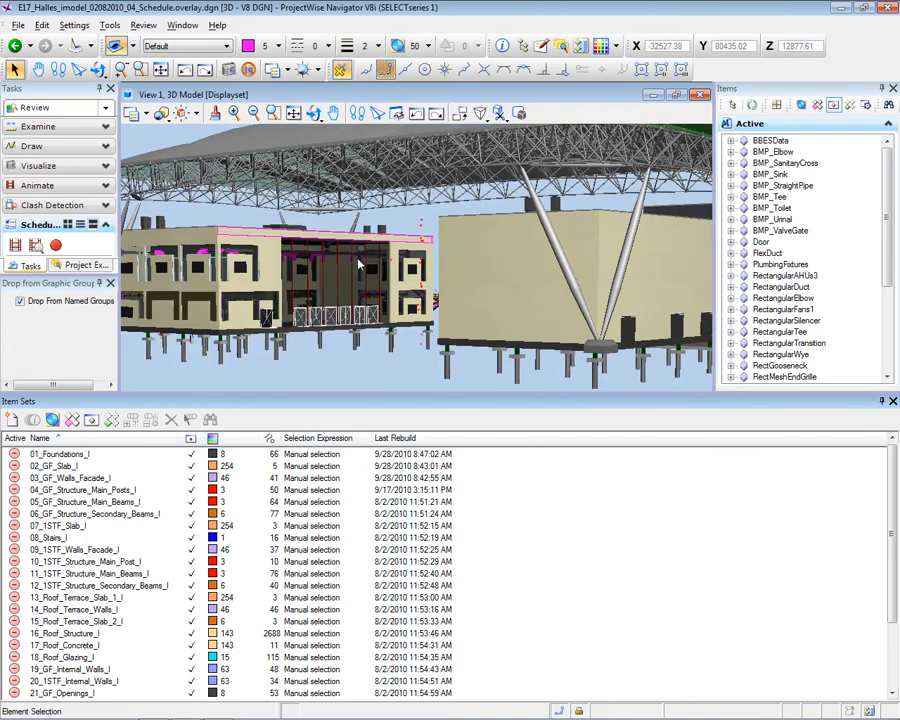
# - Isolate the ground-floor slab item set in the view, then show the whole building again
pyautogui.click(60, 454)
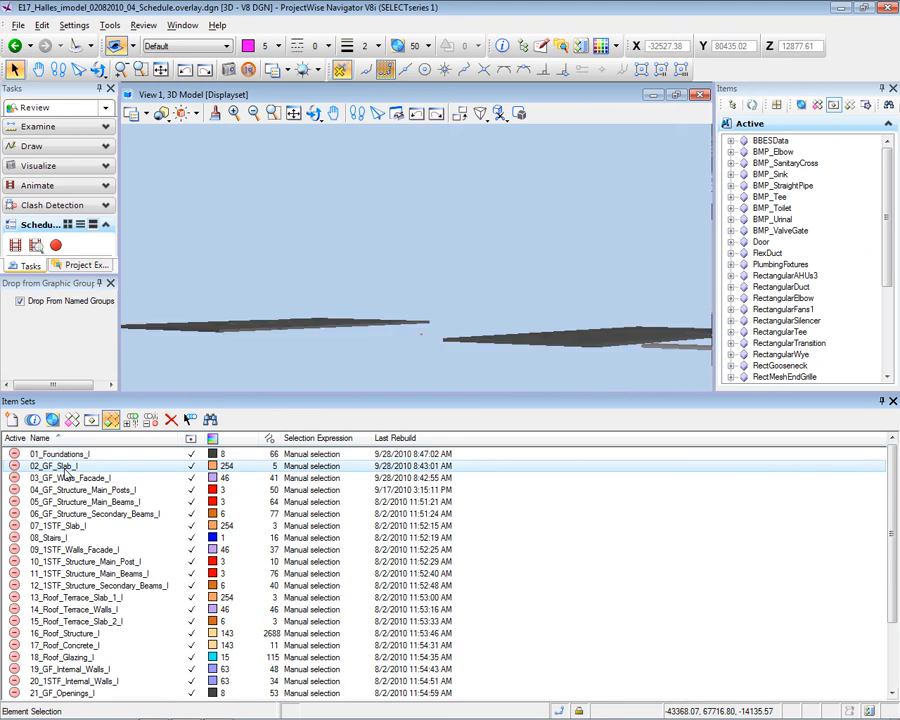
pyautogui.click(80, 490)
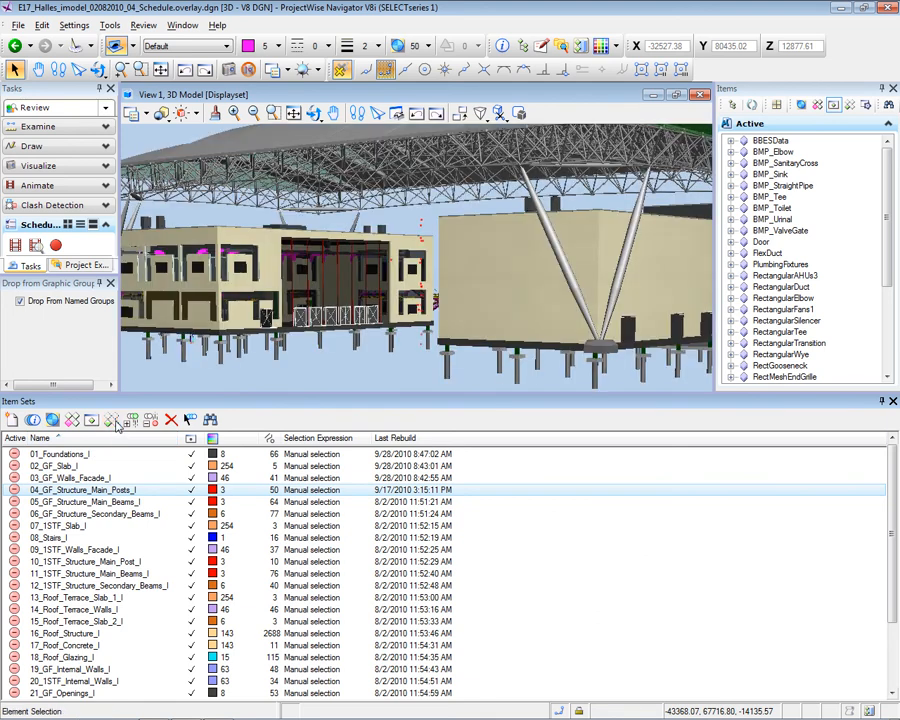
pyautogui.moveTo(114, 420)
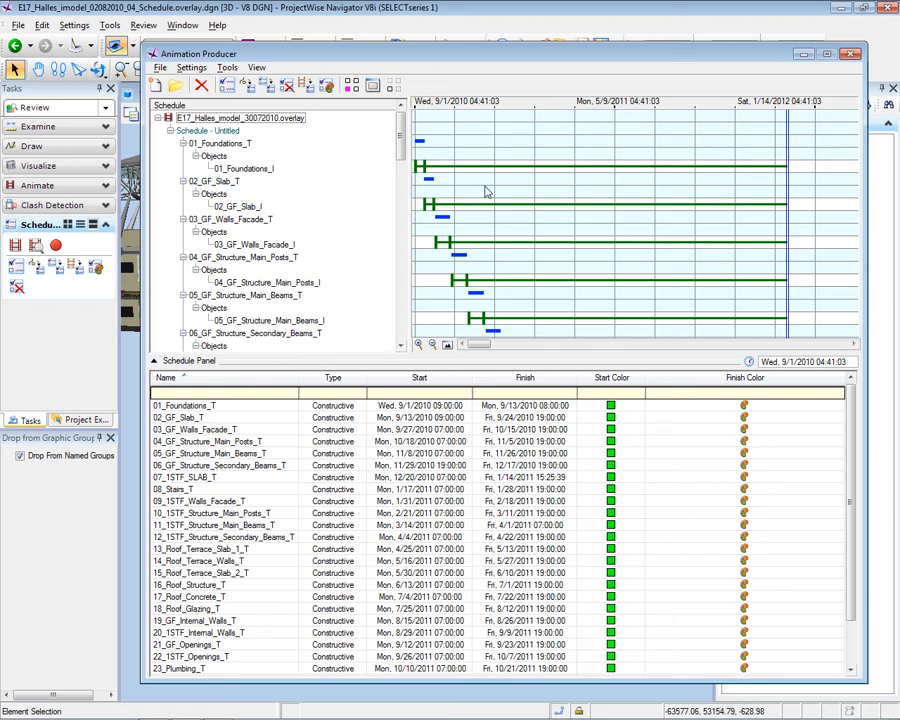
pyautogui.moveTo(658, 134)
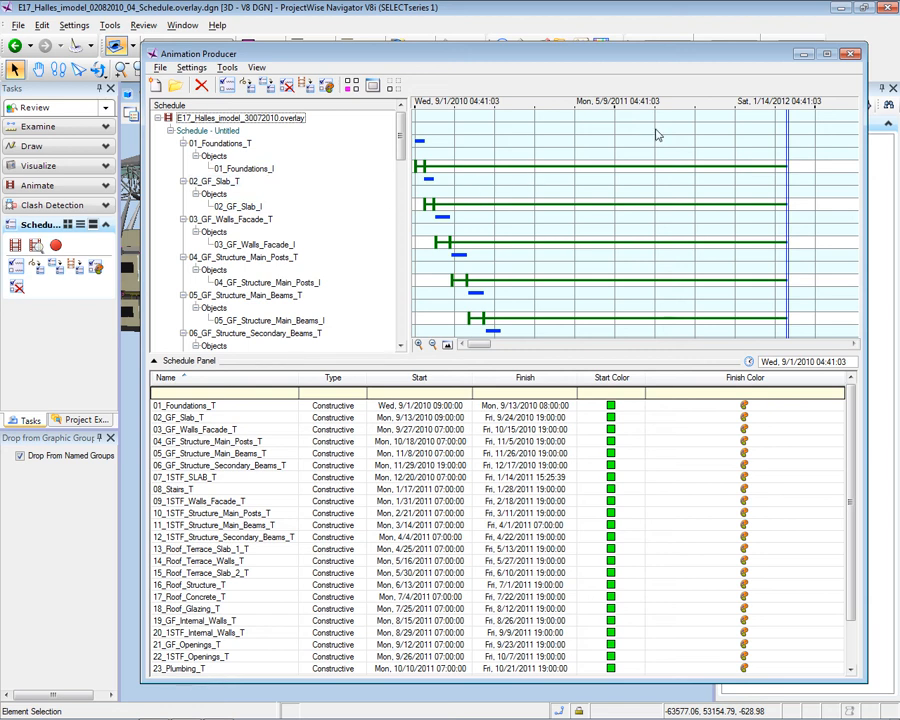
pyautogui.moveTo(370, 163)
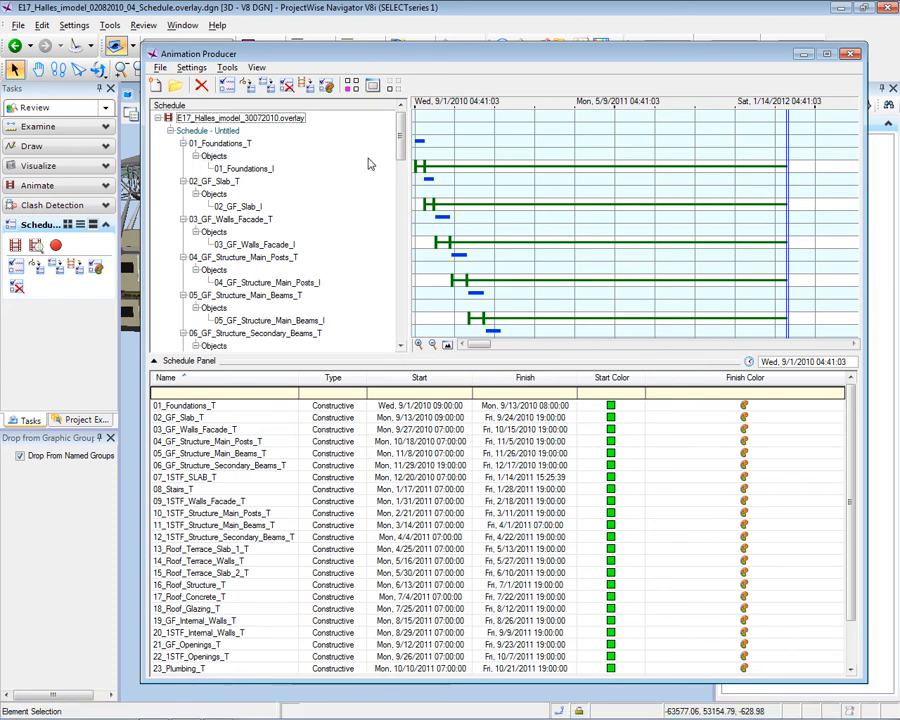
pyautogui.moveTo(573, 196)
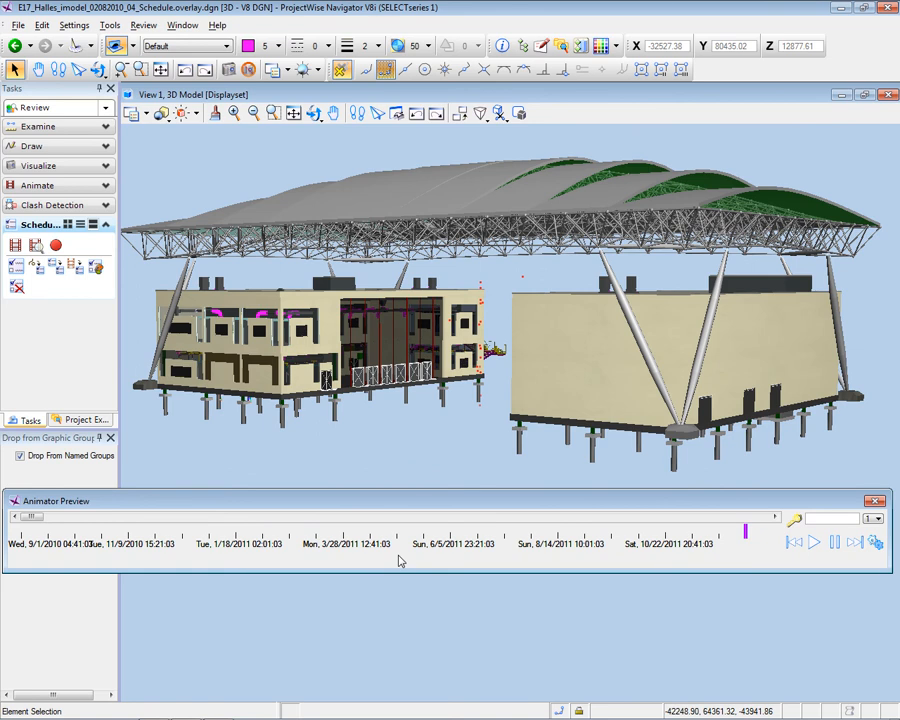
pyautogui.moveTo(737, 562)
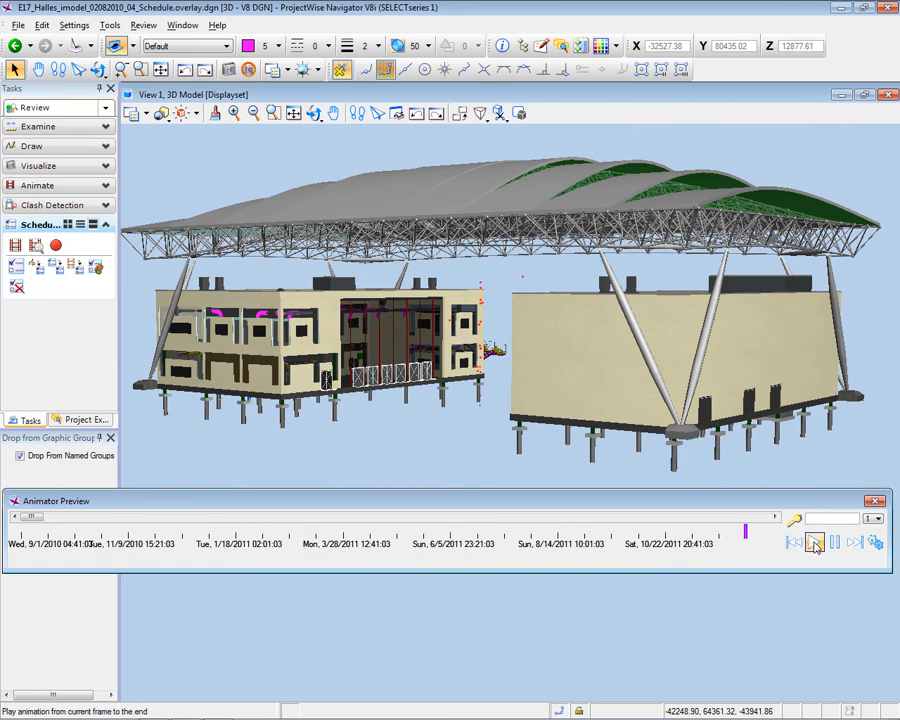
# - Play the construction animation through to October 2011, when the roof truss, canopy and facade are built
pyautogui.click(815, 542)
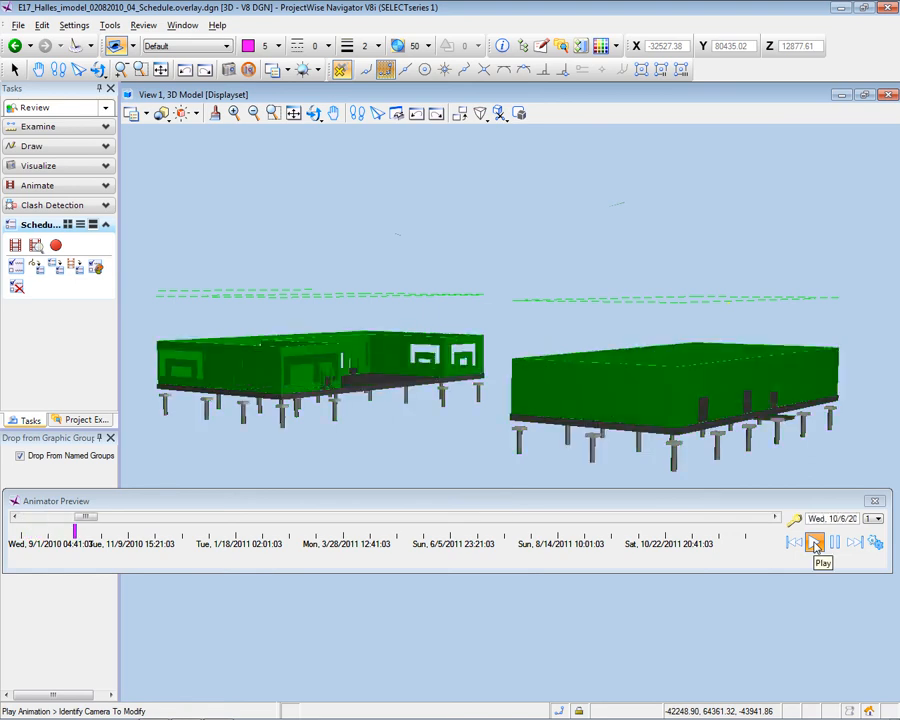
pyautogui.click(815, 542)
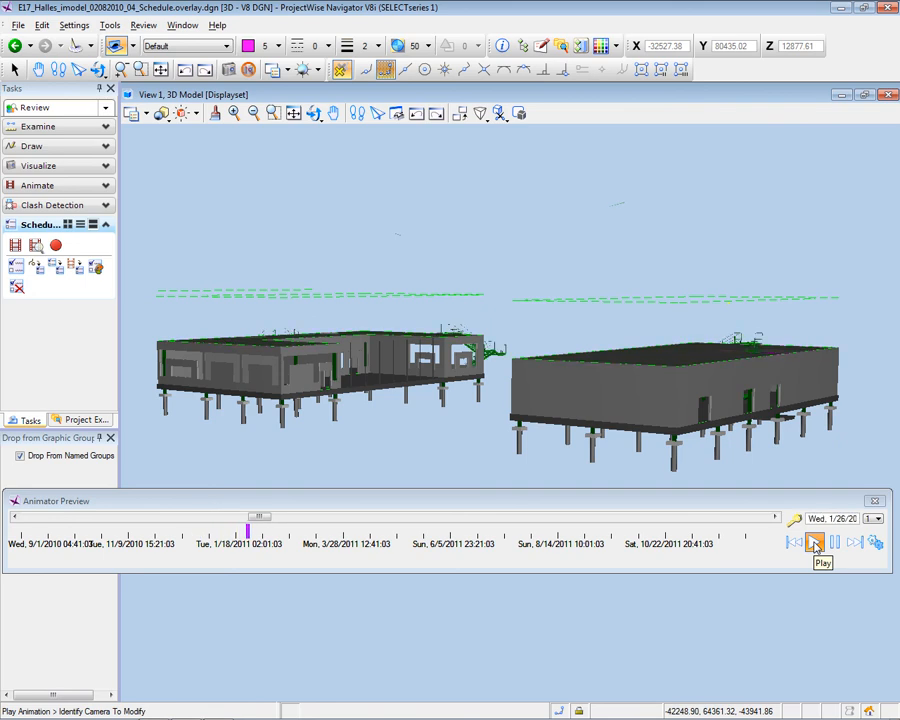
pyautogui.click(815, 542)
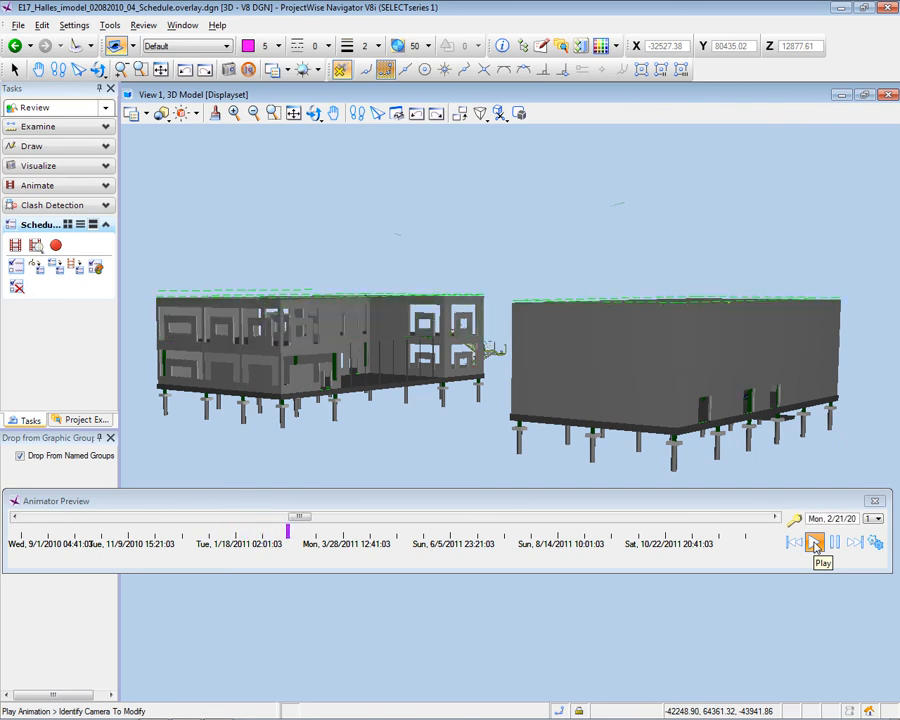
pyautogui.click(816, 542)
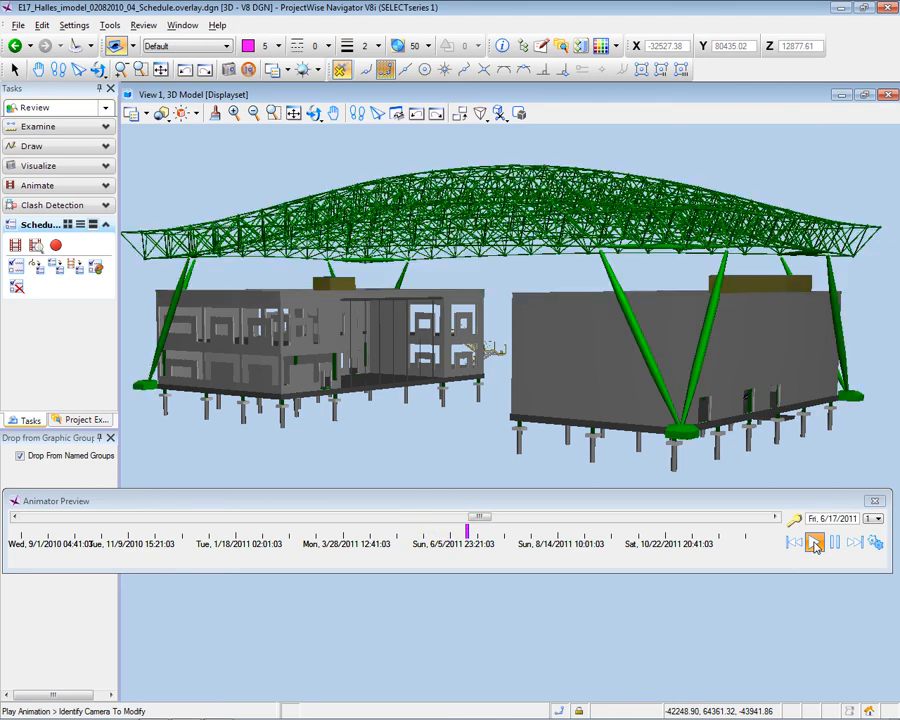
pyautogui.click(815, 542)
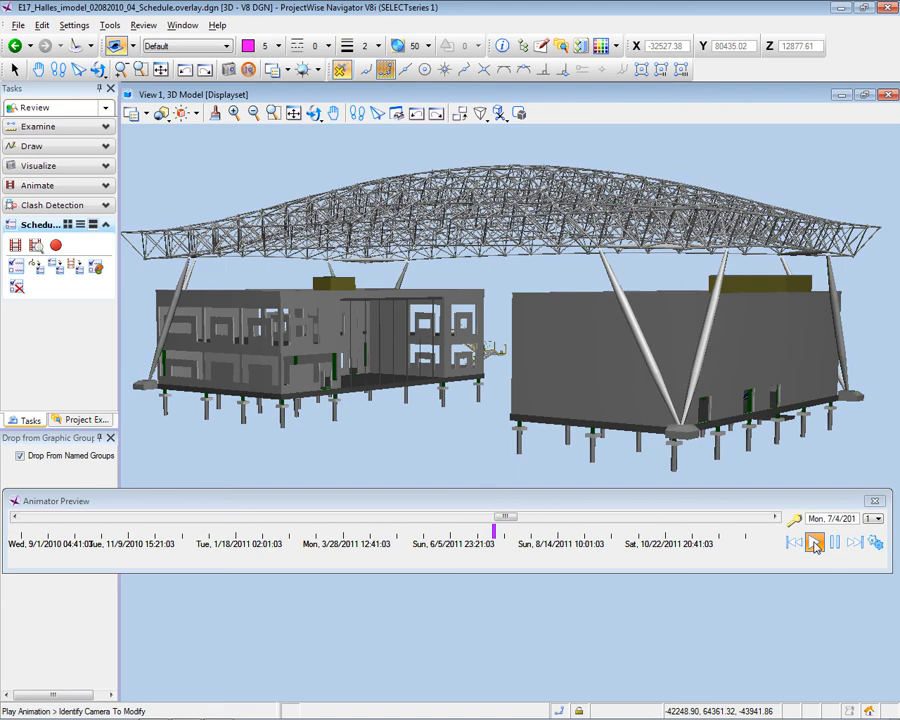
pyautogui.click(813, 542)
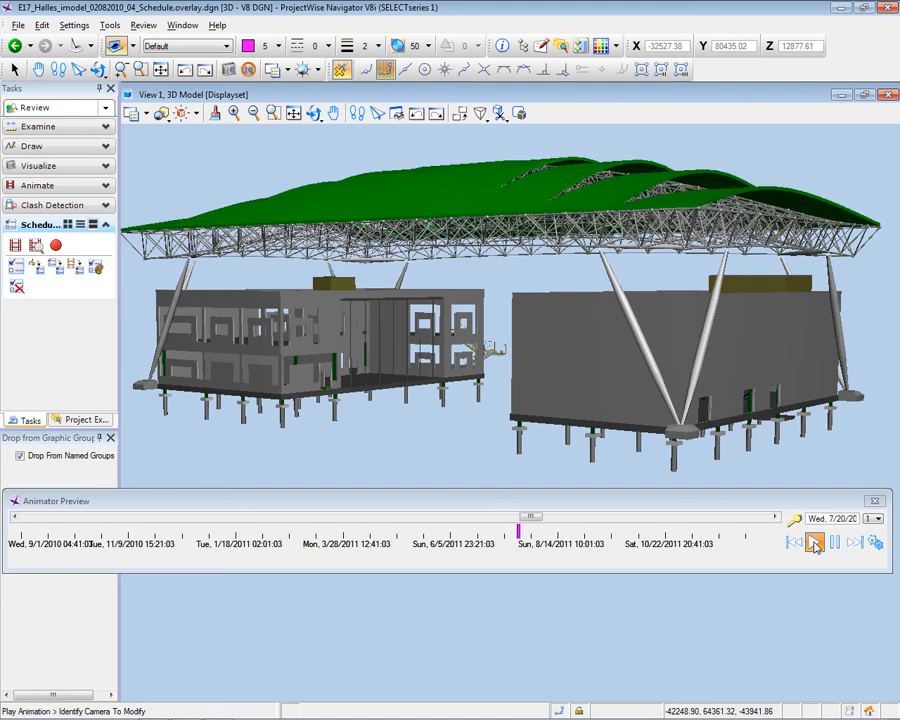
pyautogui.click(814, 542)
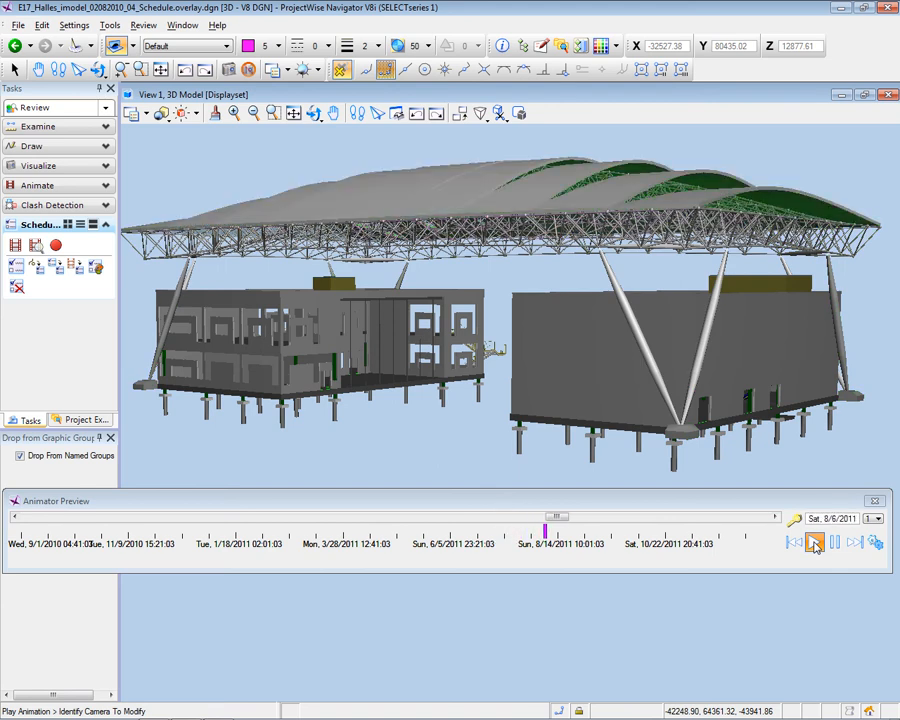
pyautogui.click(814, 542)
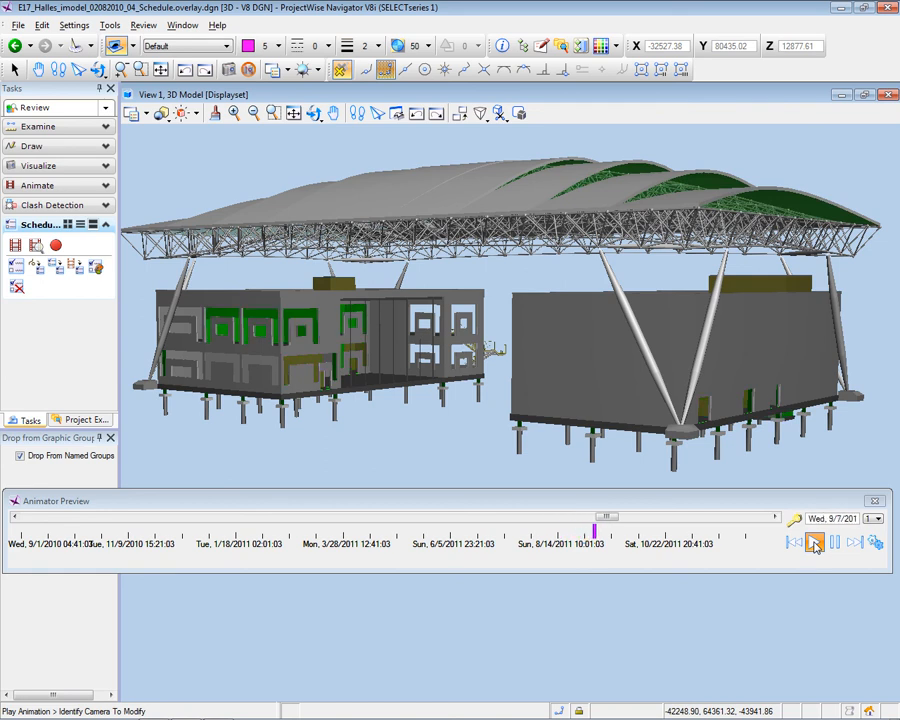
pyautogui.click(813, 542)
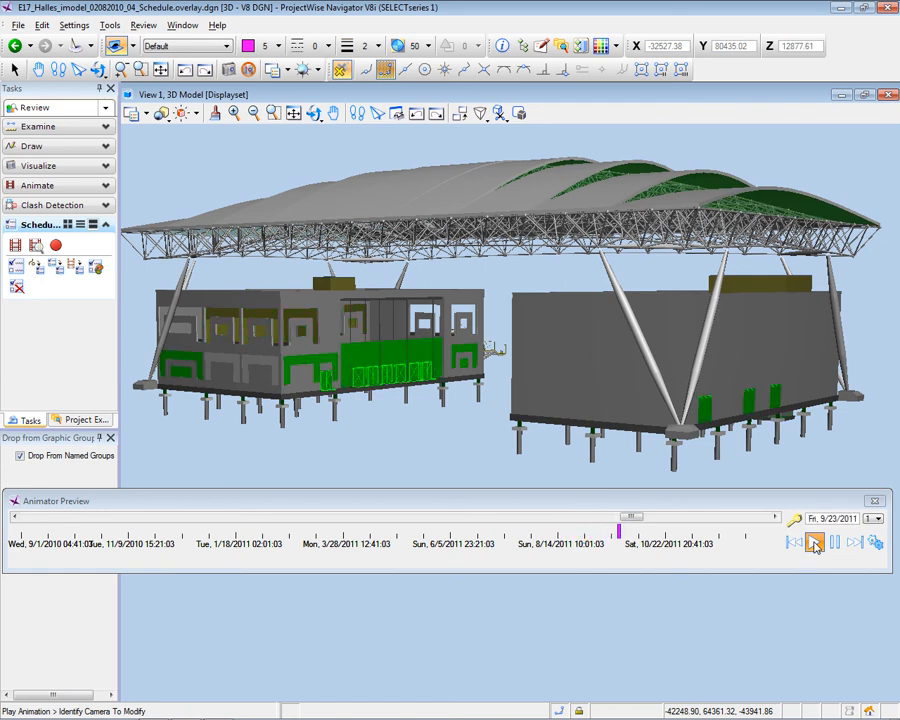
pyautogui.click(813, 542)
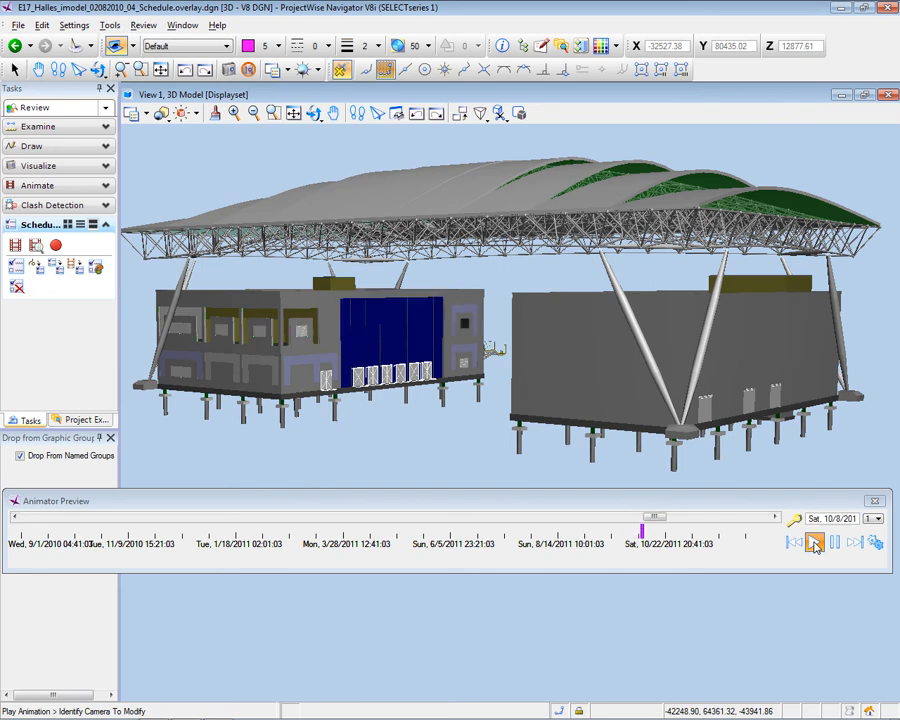